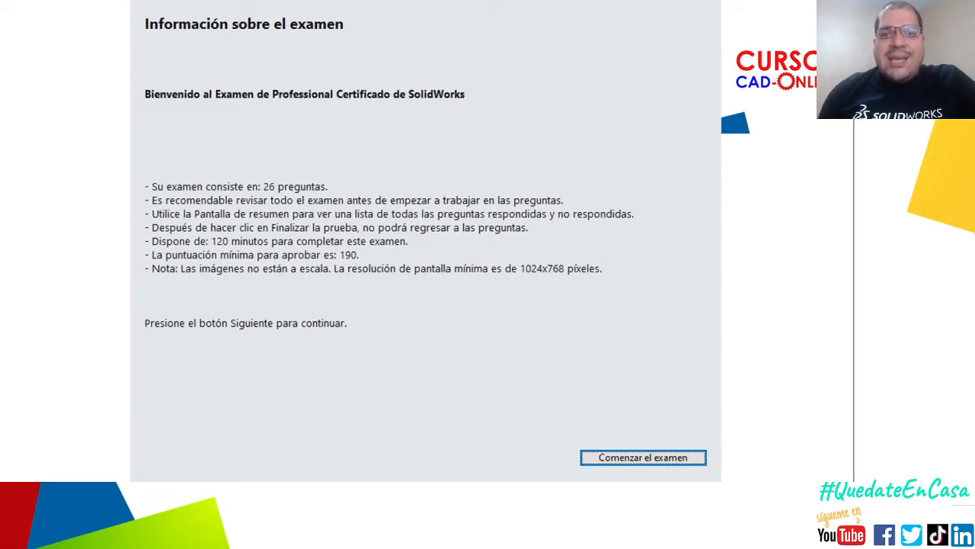
# Step: Check the frame's ASTM A36 Steel material, then bring up the Question 3 Sketch part via Open Documents
pyautogui.click(643, 457)
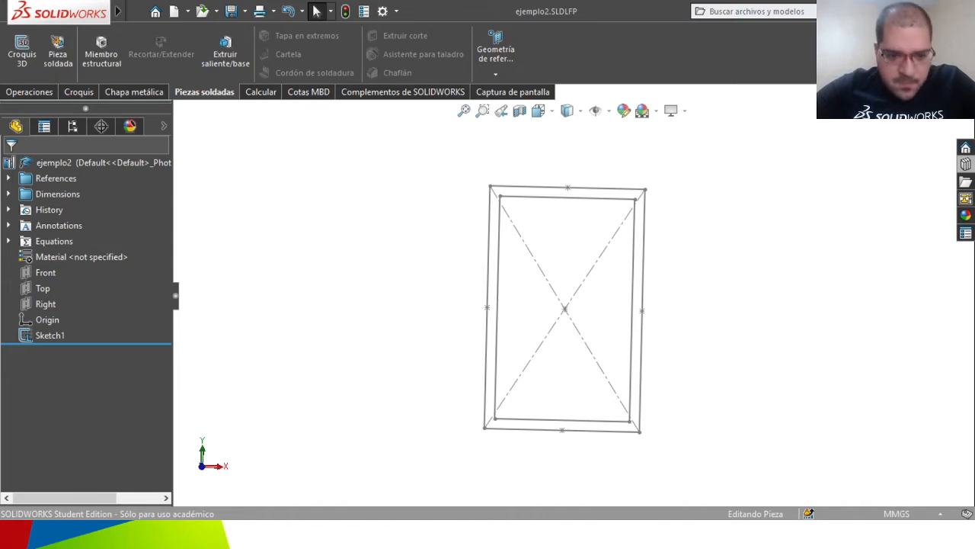
pyautogui.moveTo(560, 324)
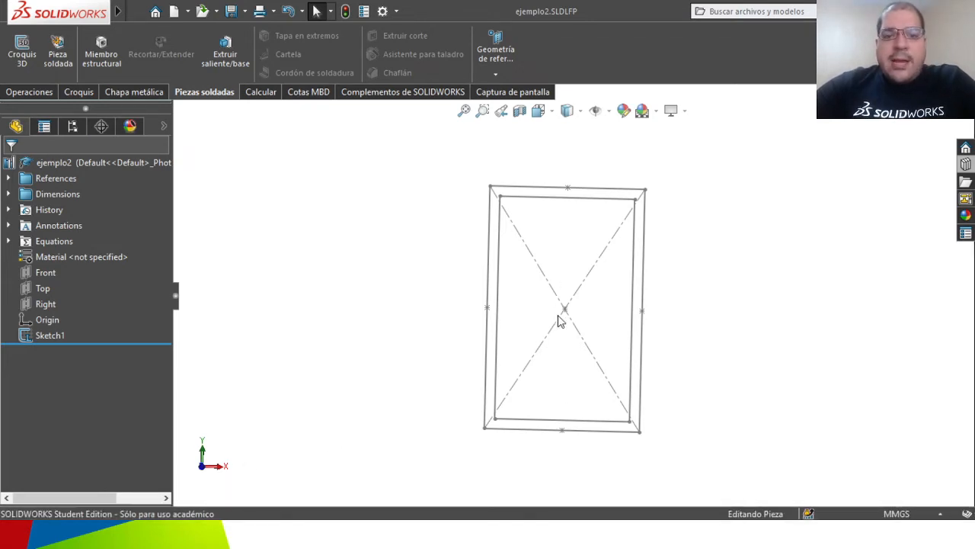
pyautogui.moveTo(384, 338)
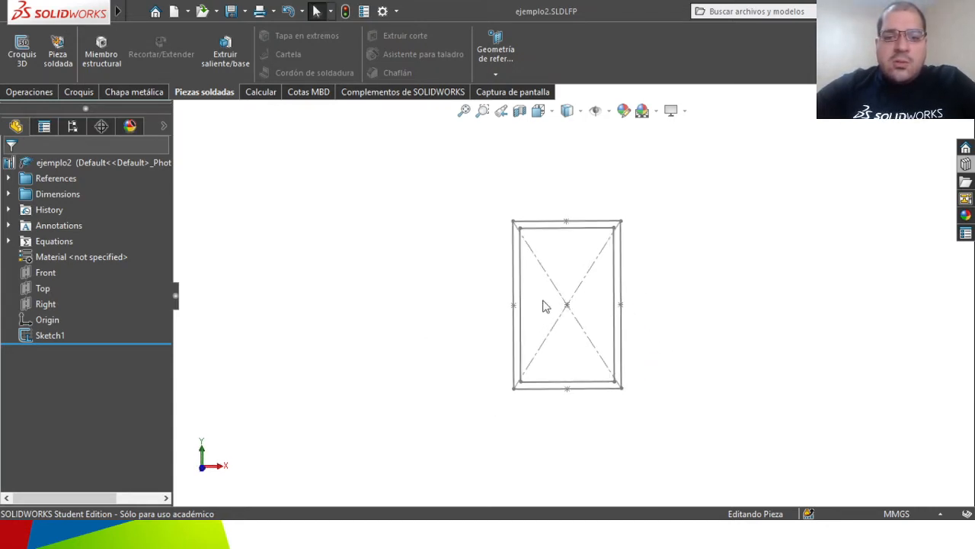
pyautogui.moveTo(595, 319)
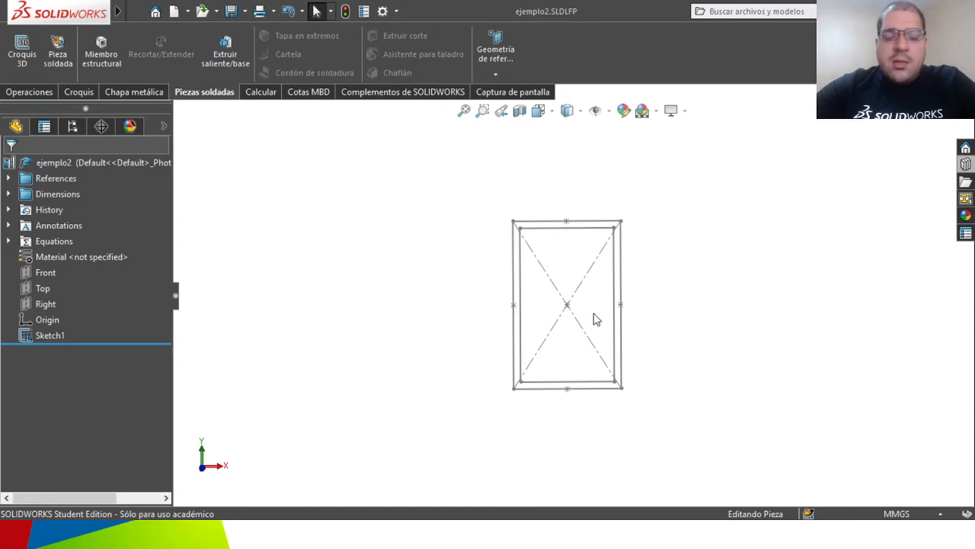
pyautogui.moveTo(445, 340)
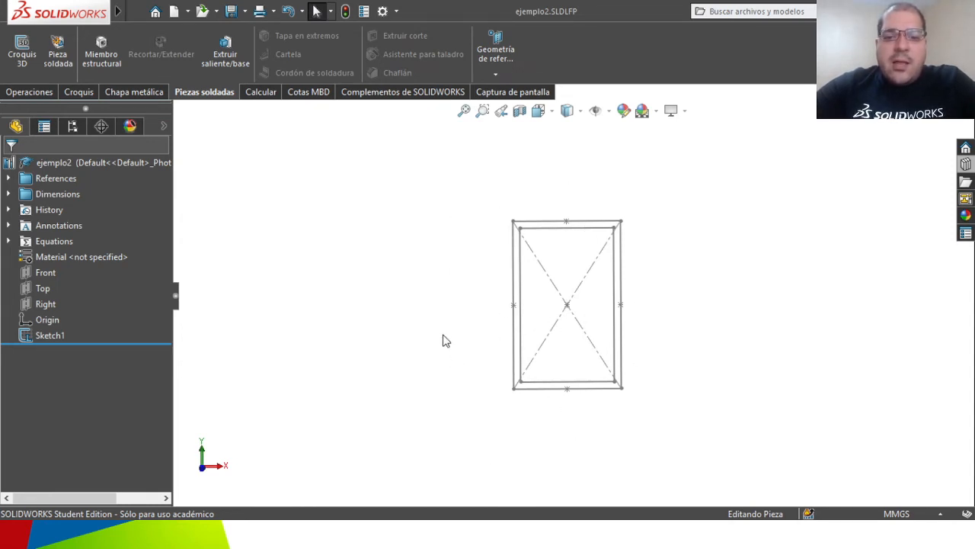
pyautogui.moveTo(454, 277)
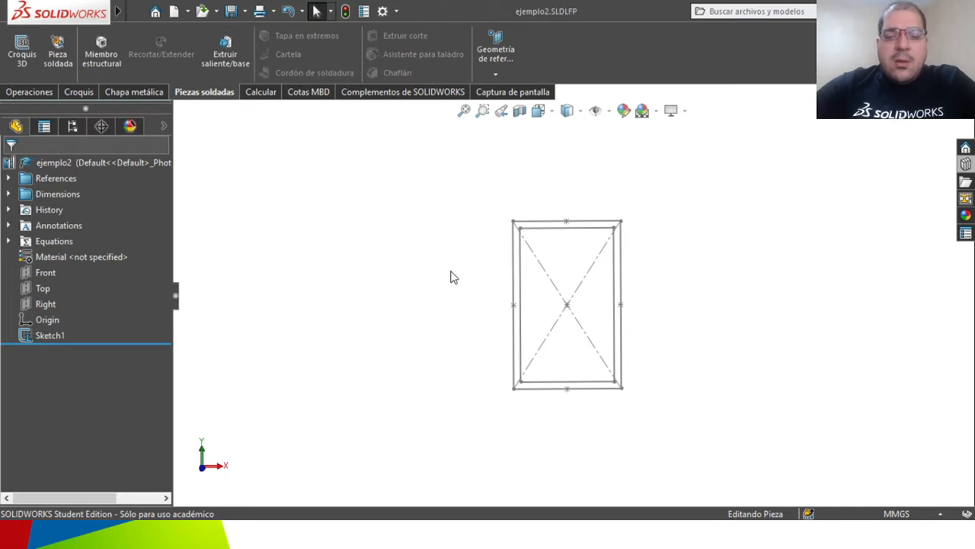
pyautogui.moveTo(481, 314)
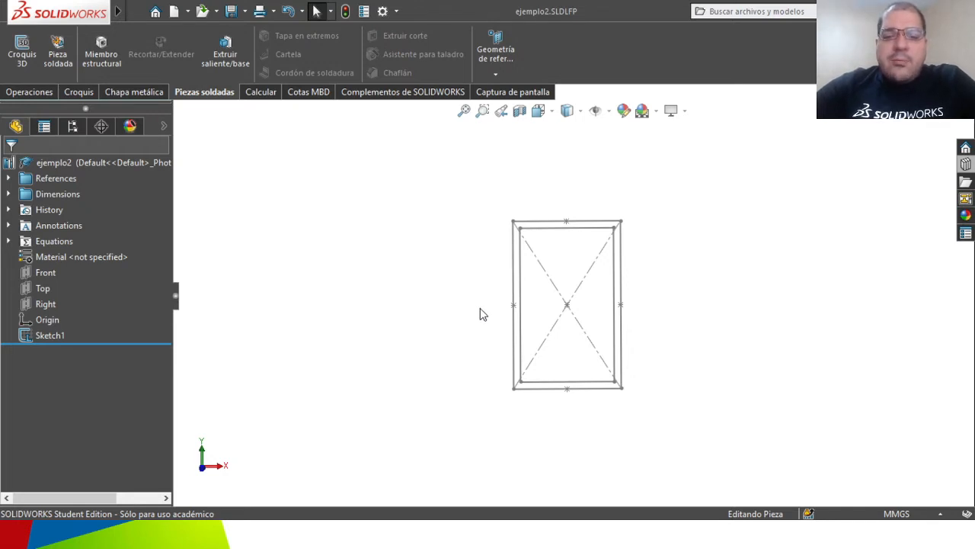
pyautogui.moveTo(469, 323)
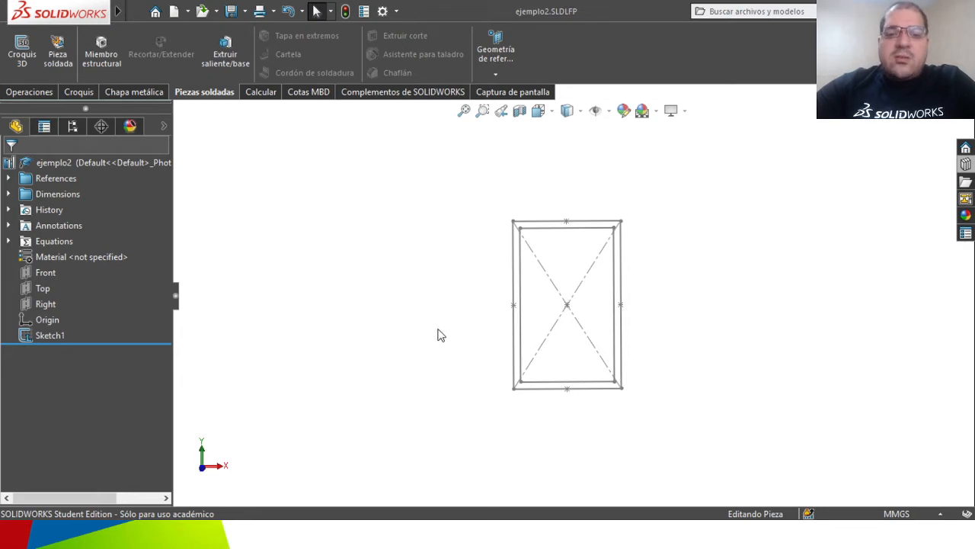
pyautogui.moveTo(514, 311)
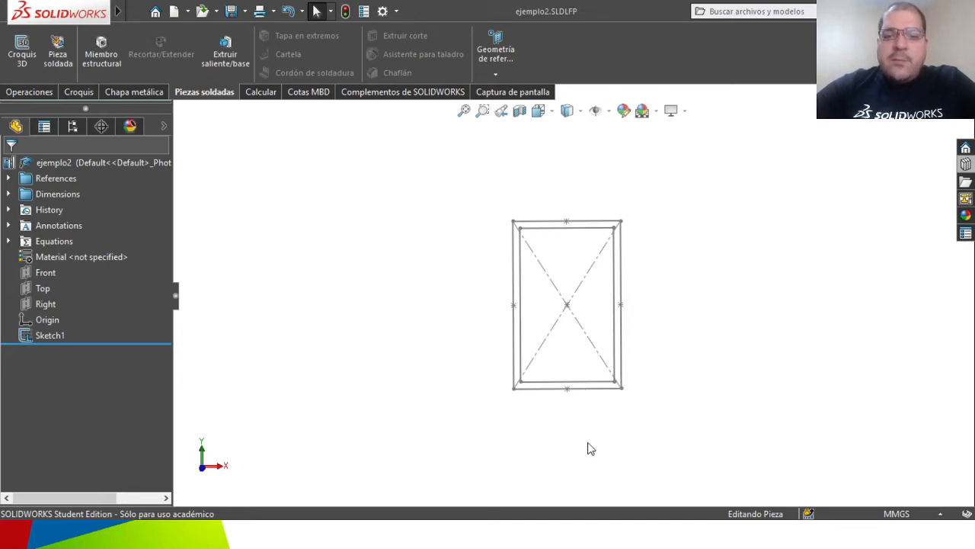
pyautogui.moveTo(618, 448)
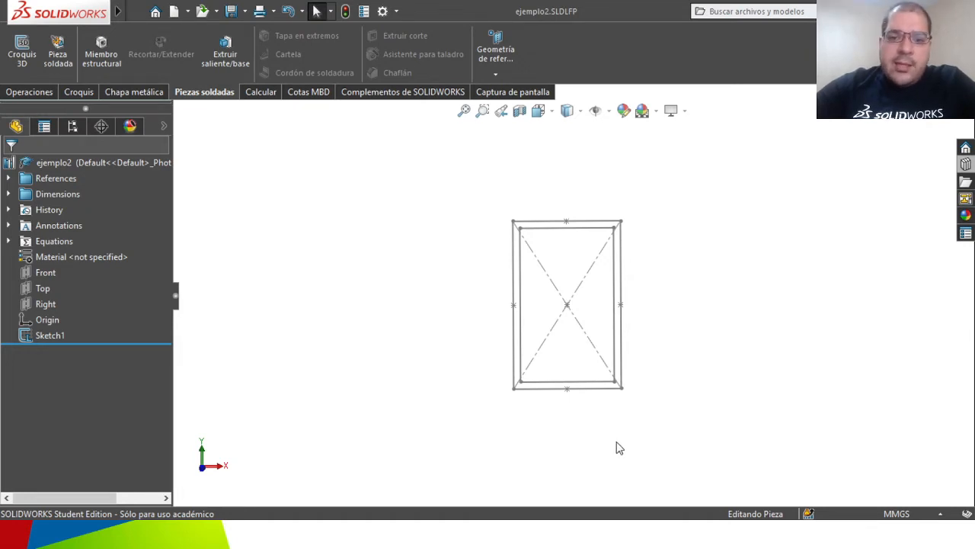
pyautogui.moveTo(556, 360)
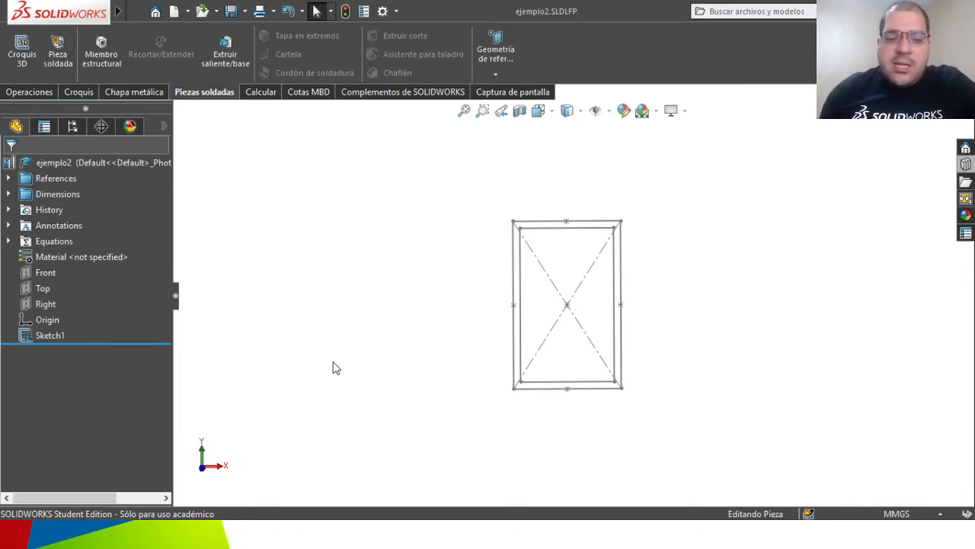
pyautogui.press('ctrl+tab')
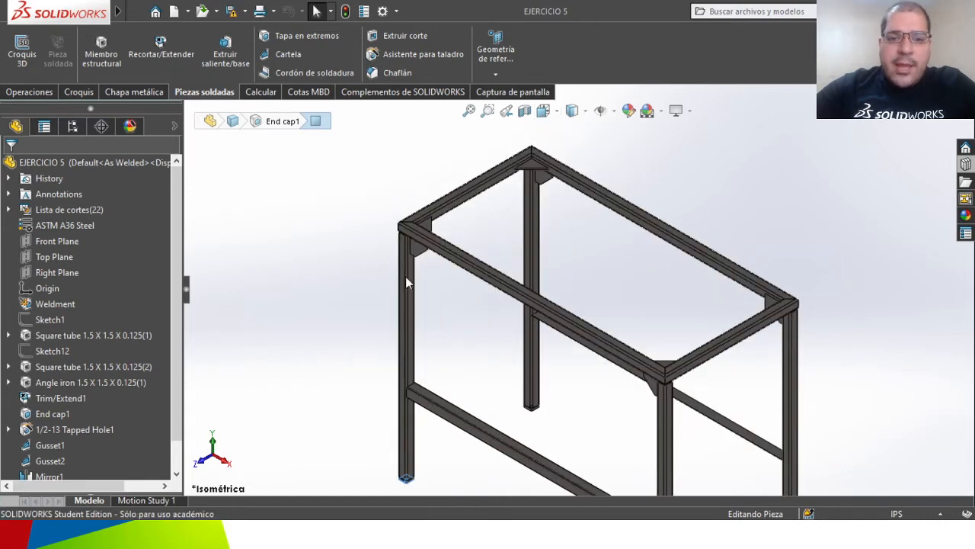
pyautogui.moveTo(428, 384)
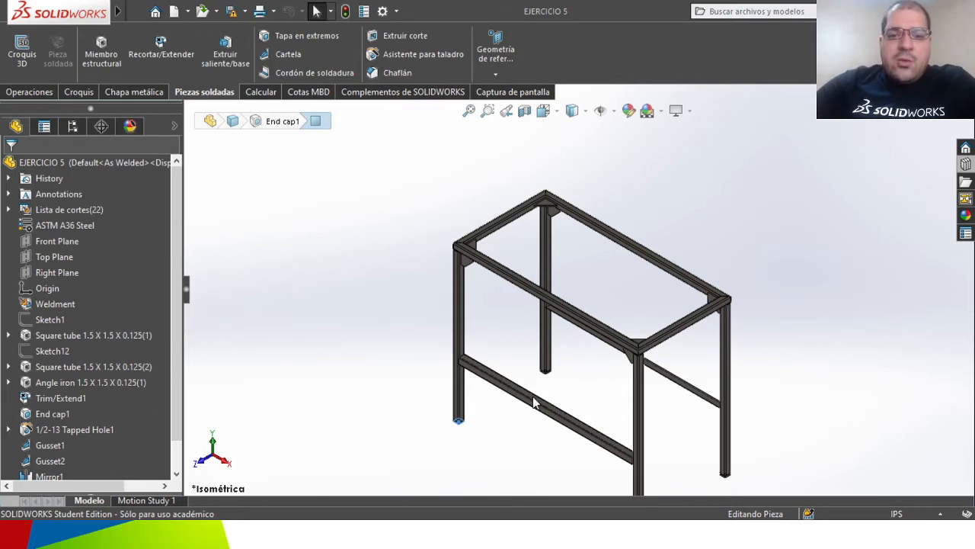
pyautogui.moveTo(454, 340)
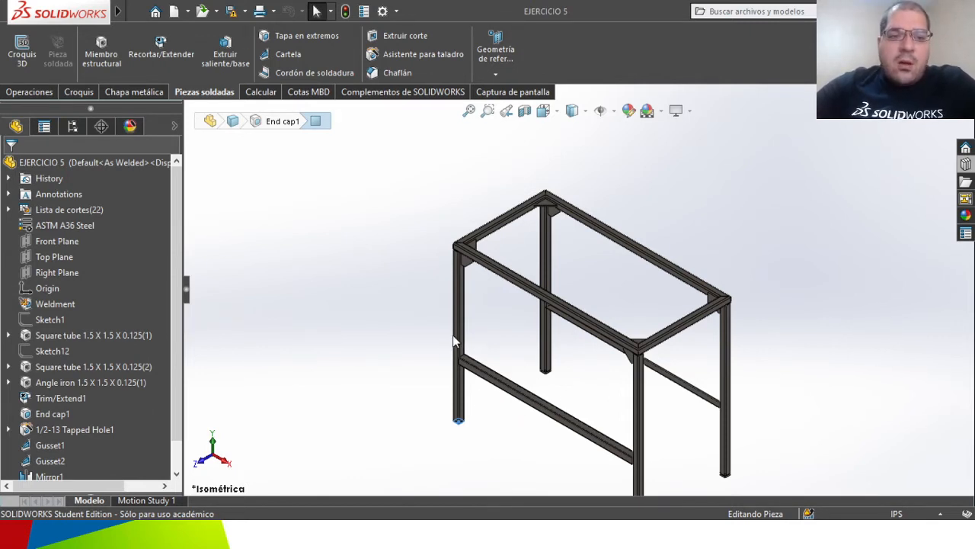
pyautogui.click(64, 226)
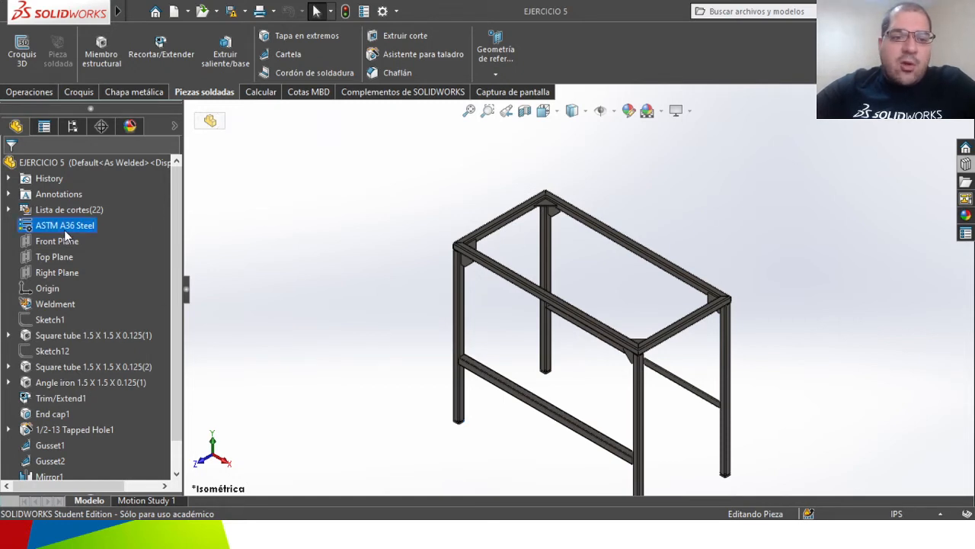
pyautogui.moveTo(418, 350)
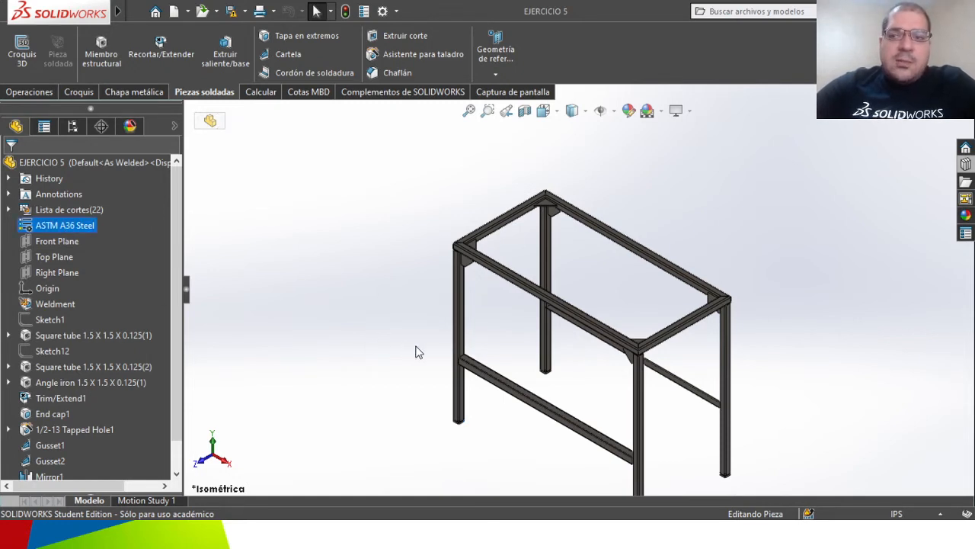
pyautogui.moveTo(591, 414)
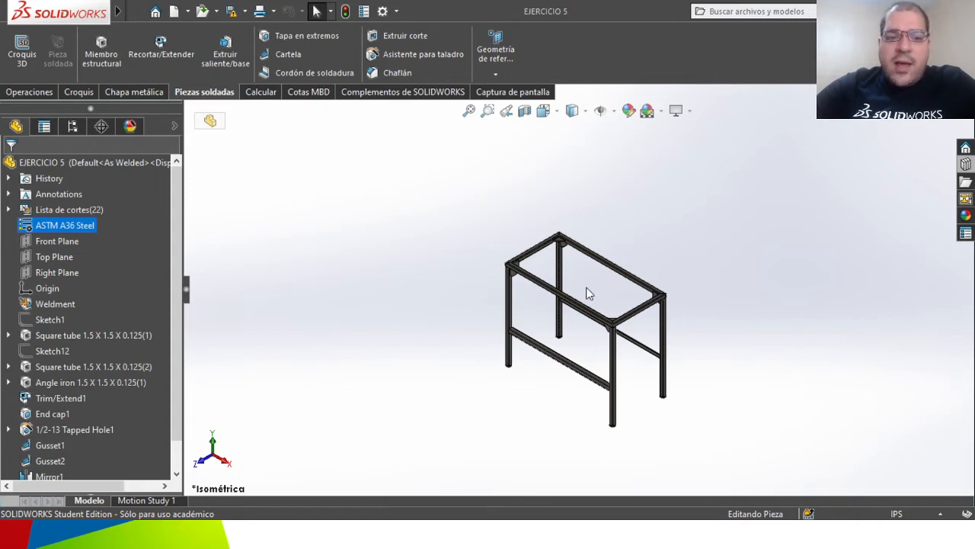
pyautogui.moveTo(587, 293); pyautogui.dragTo(485, 362)
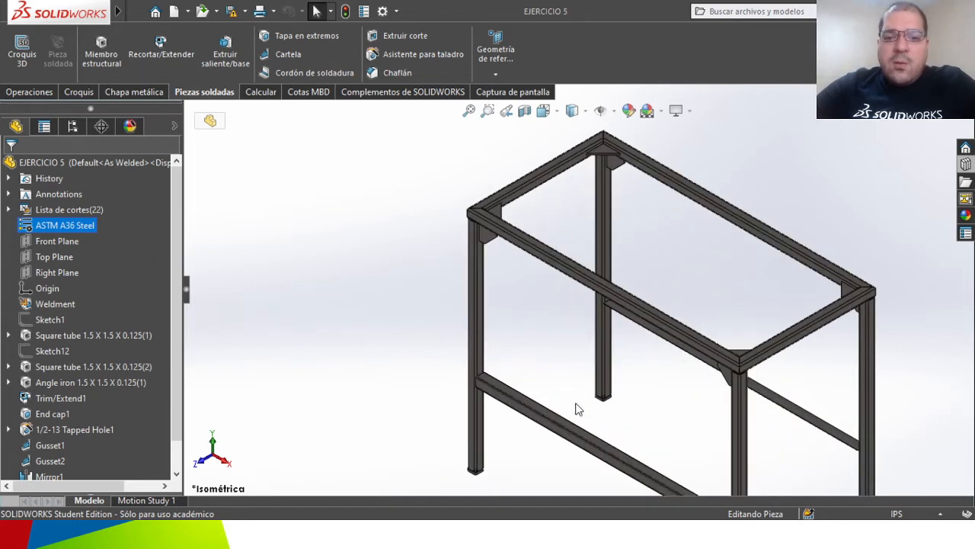
pyautogui.moveTo(695, 192)
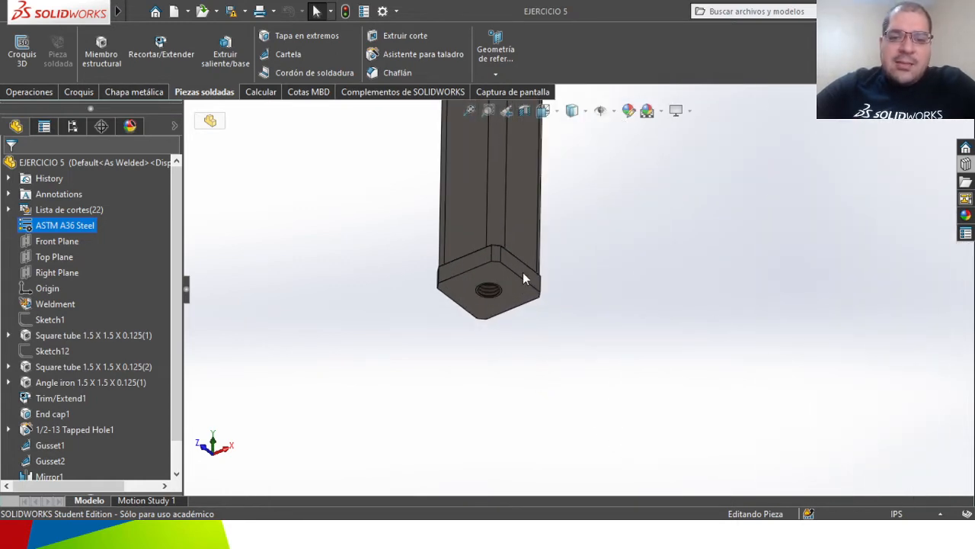
pyautogui.moveTo(517, 342)
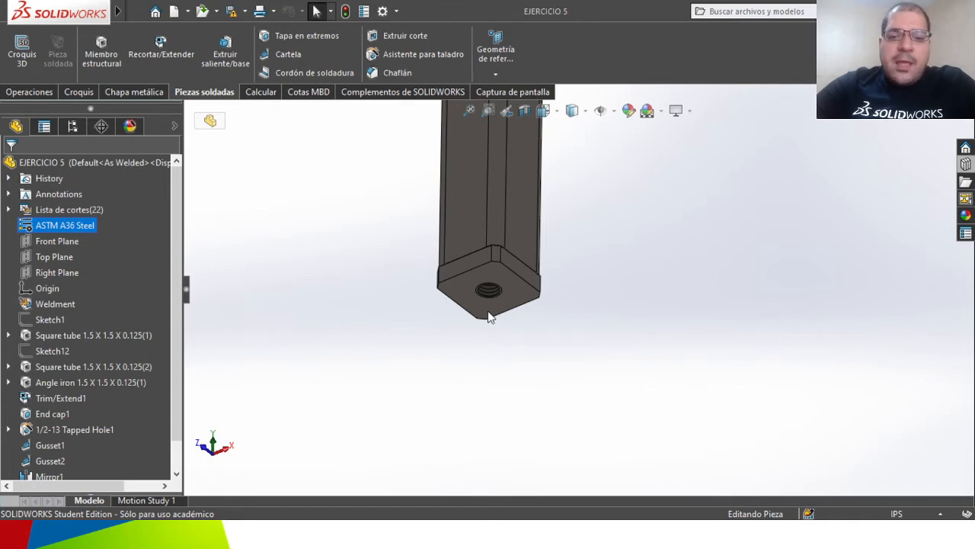
pyautogui.moveTo(500, 247)
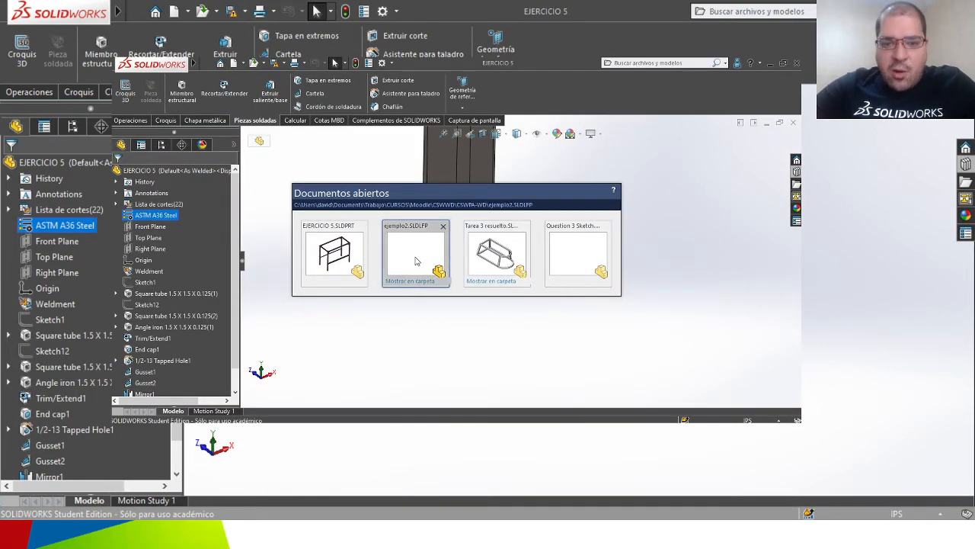
pyautogui.click(577, 253)
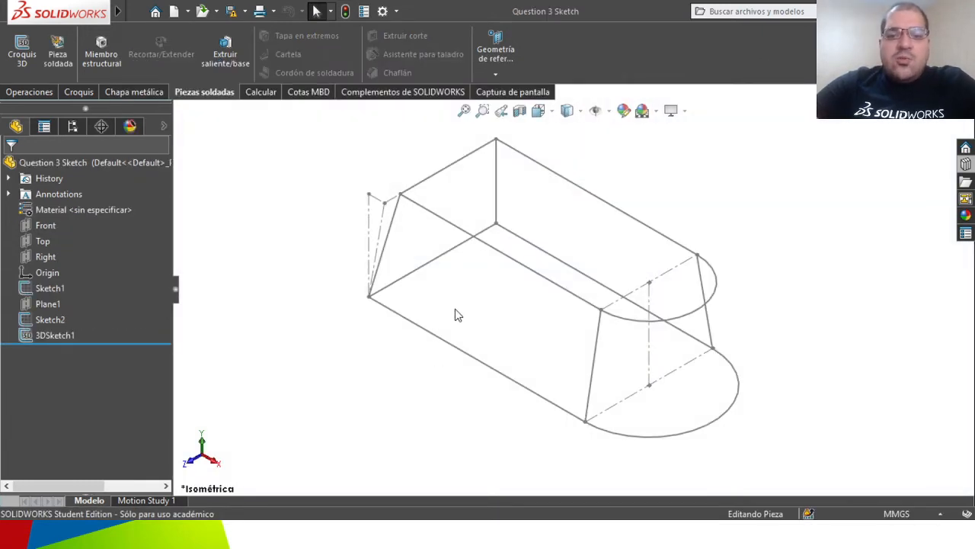
pyautogui.moveTo(462, 311)
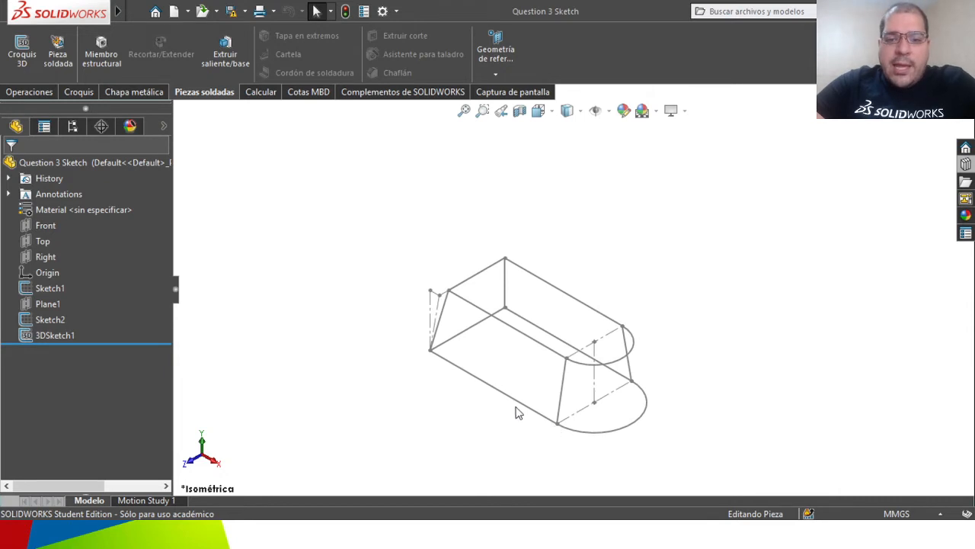
pyautogui.moveTo(518, 411); pyautogui.dragTo(554, 423)
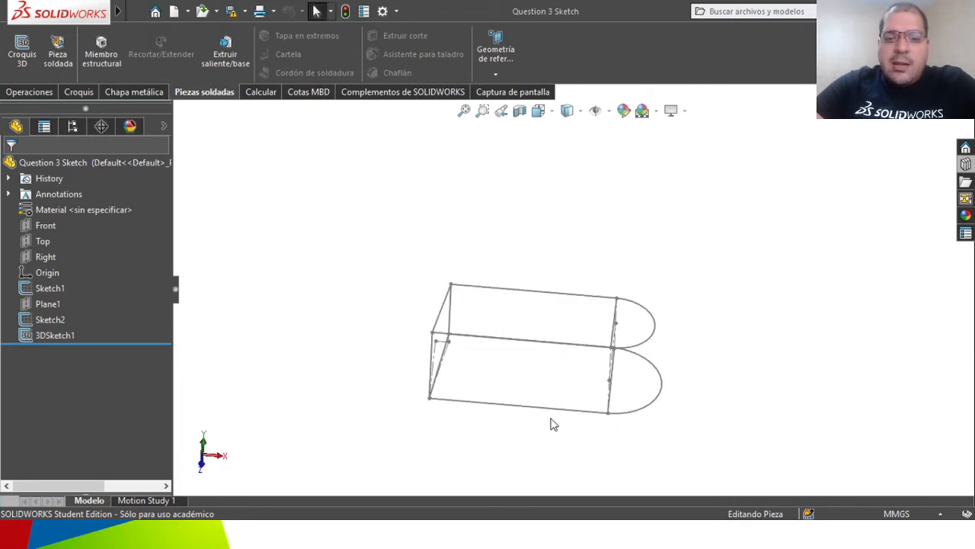
pyautogui.moveTo(493, 397)
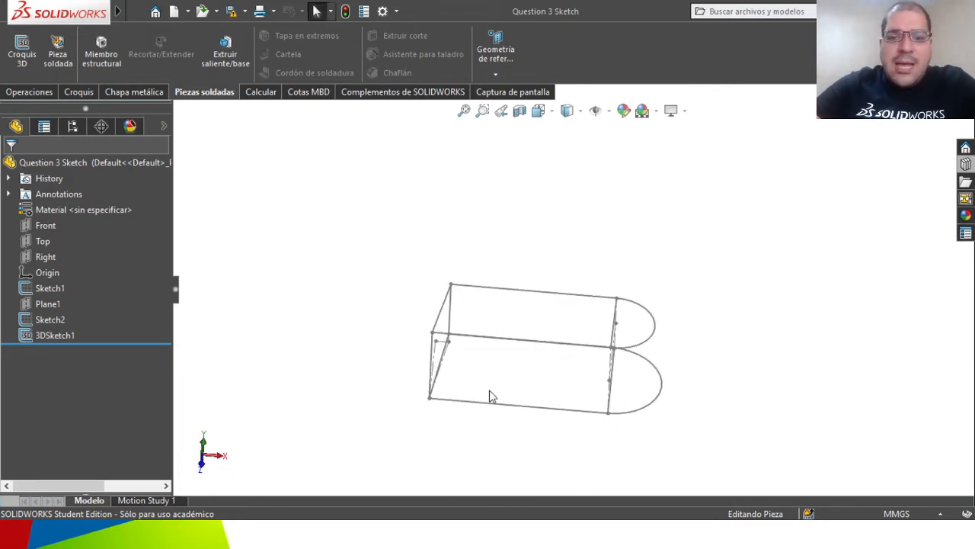
pyautogui.moveTo(491, 394); pyautogui.dragTo(499, 433)
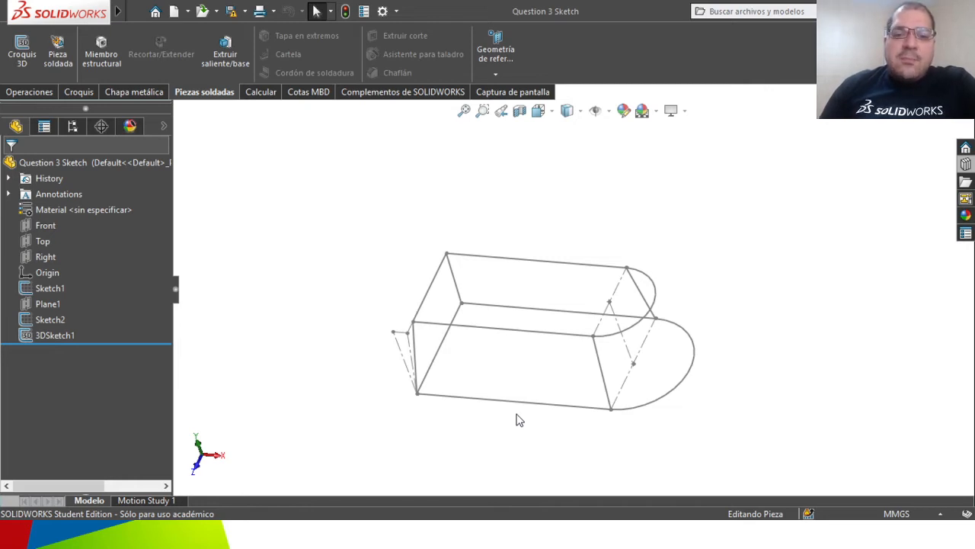
pyautogui.moveTo(564, 394)
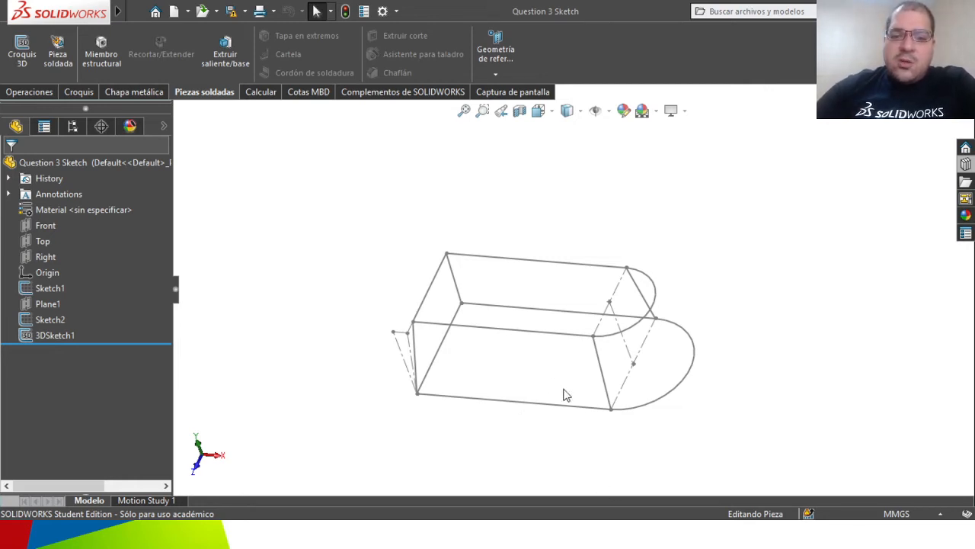
pyautogui.moveTo(585, 416)
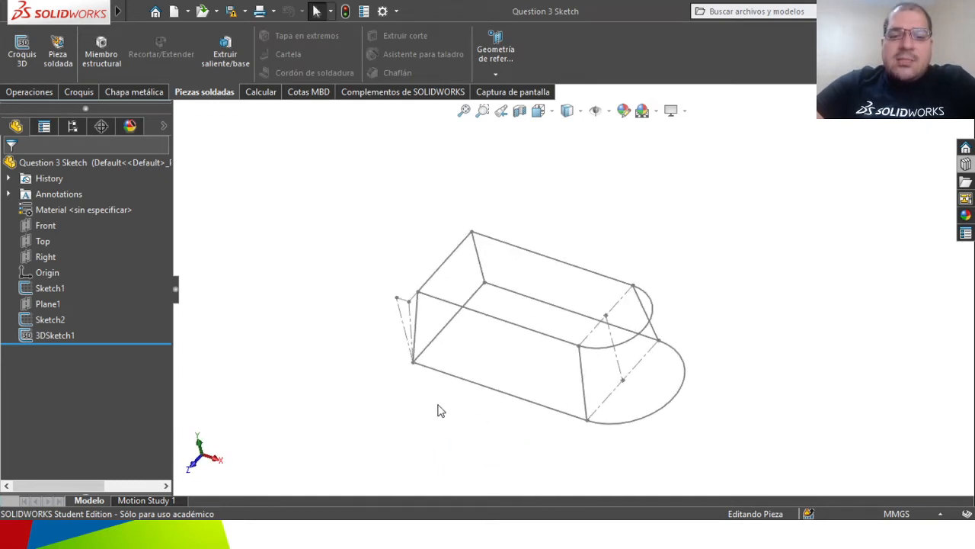
pyautogui.moveTo(431, 418)
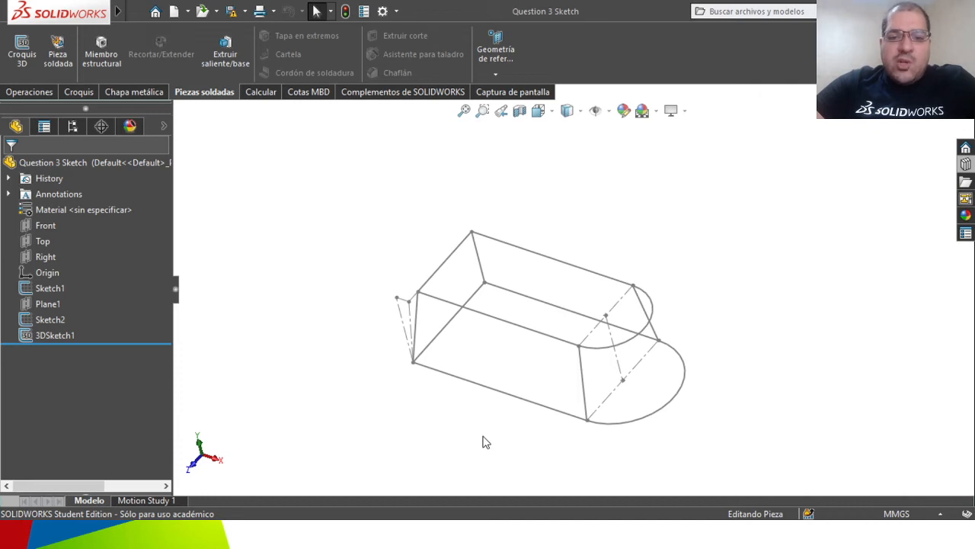
pyautogui.moveTo(457, 427)
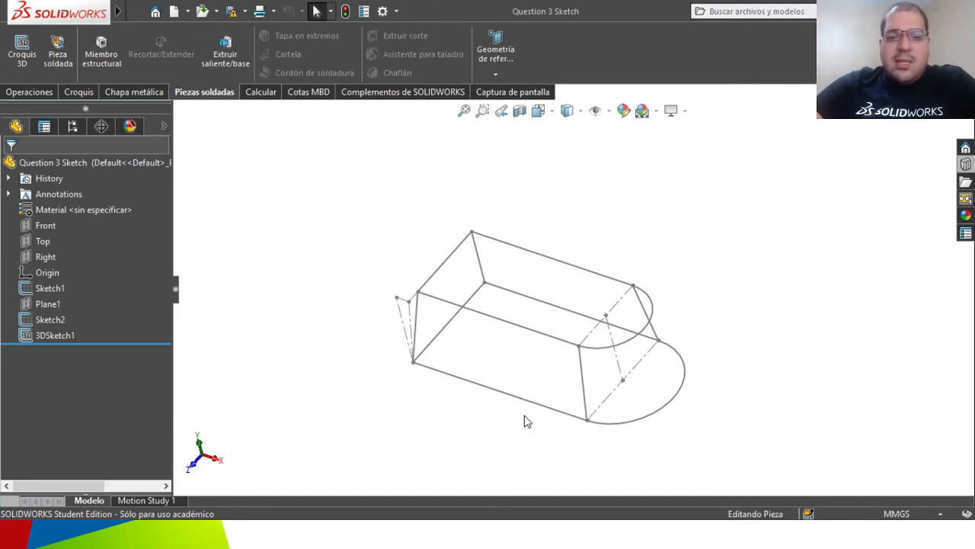
pyautogui.moveTo(405, 349)
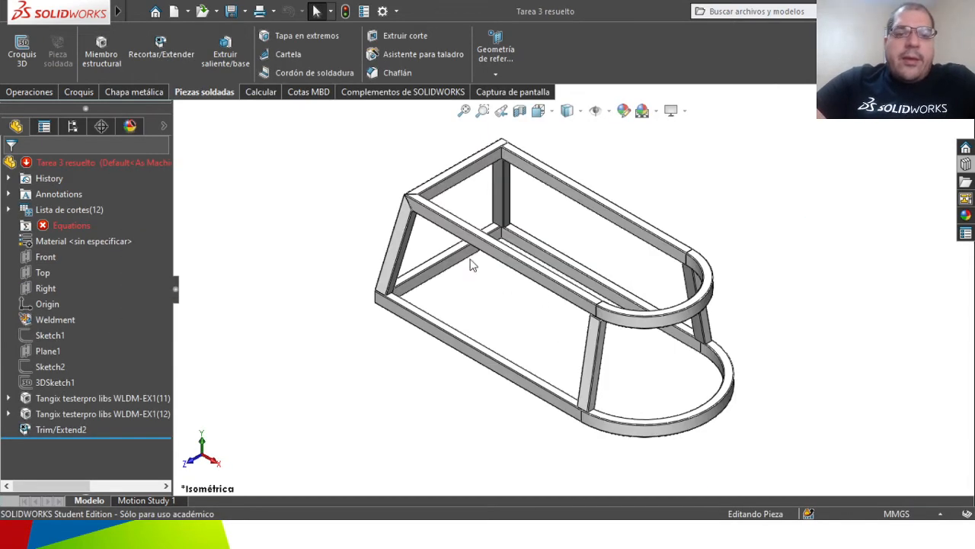
pyautogui.moveTo(439, 189)
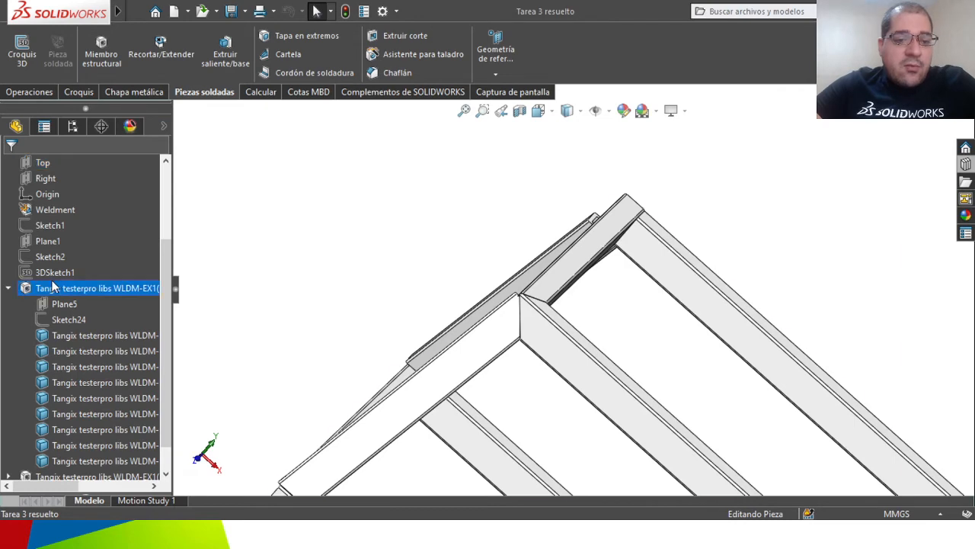
# Step: Select the structural member to highlight the sketch lines it follows on the Tarea 3 resuelto frame
pyautogui.click(54, 271)
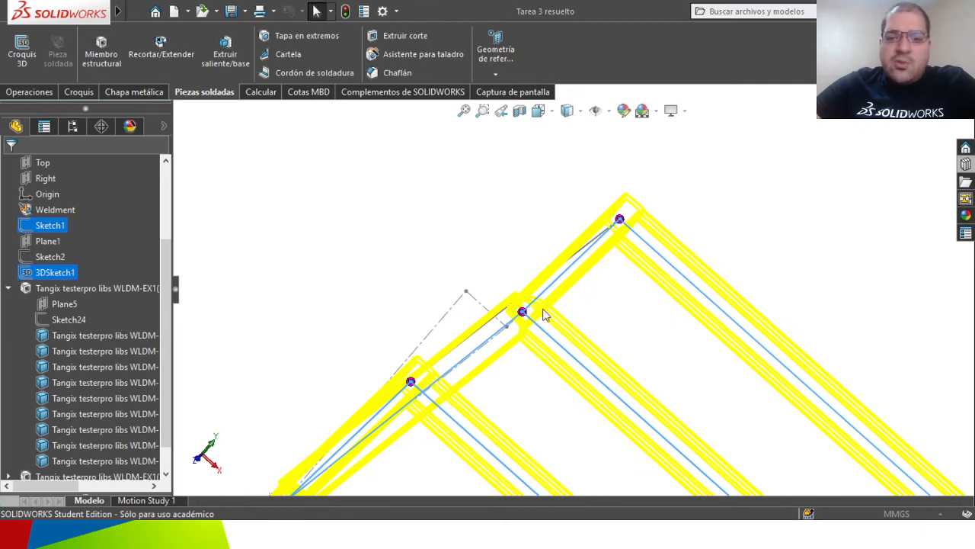
pyautogui.moveTo(723, 230)
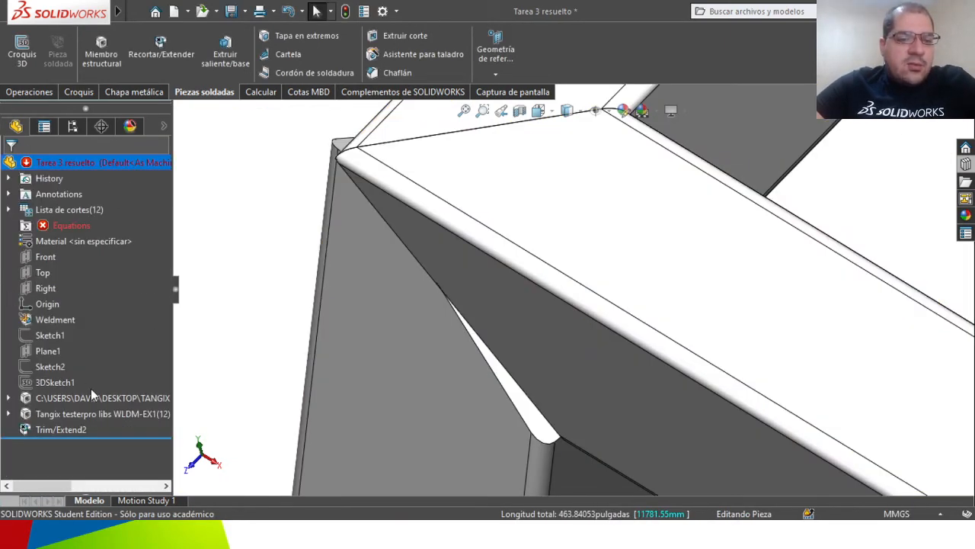
# Step: Select Trim/Extend2 in the FeatureManager tree and open it for editing
pyautogui.click(61, 430)
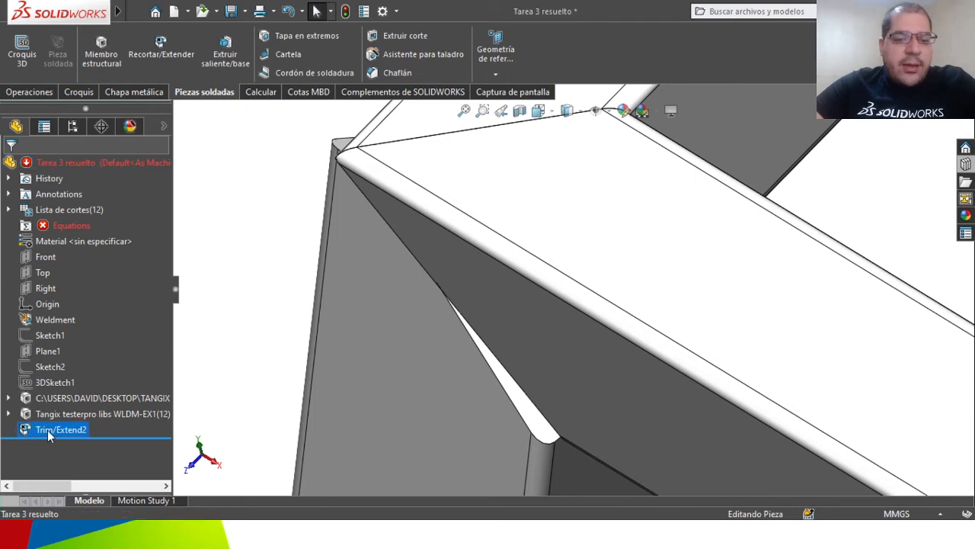
pyautogui.moveTo(52, 435)
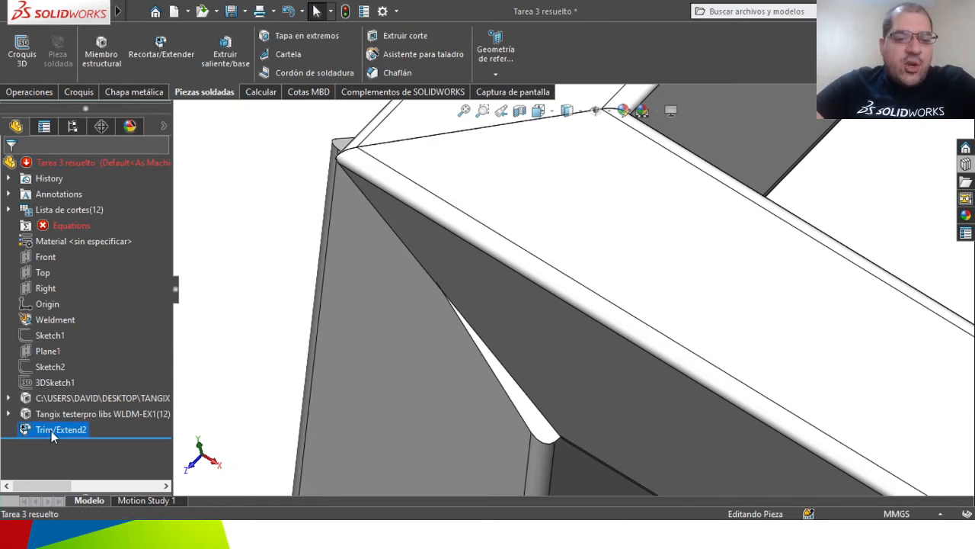
pyautogui.doubleClick(61, 430)
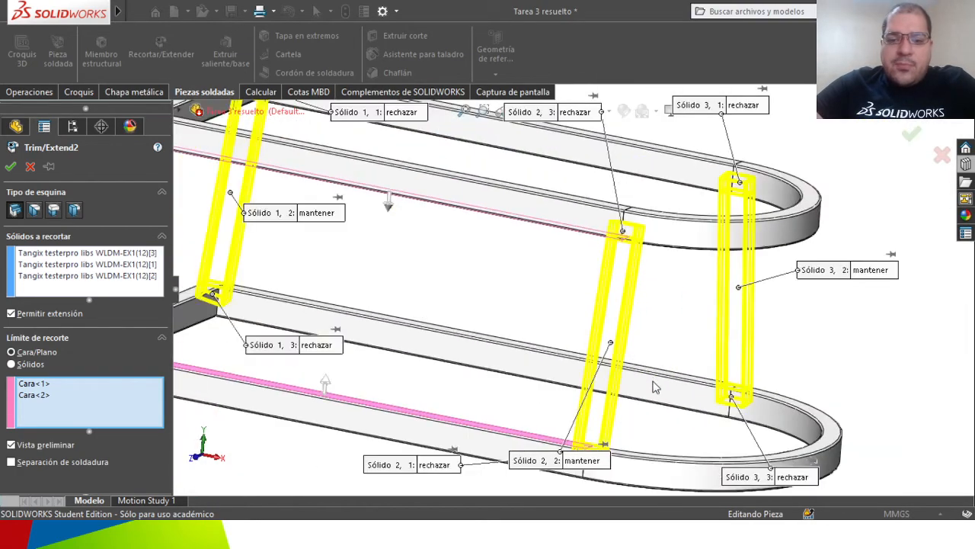
# Step: Inspect the trimmed tube ends, then cancel the Trim/Extend2 edit leaving the frame unchanged
pyautogui.moveTo(655, 384); pyautogui.dragTo(561, 320)
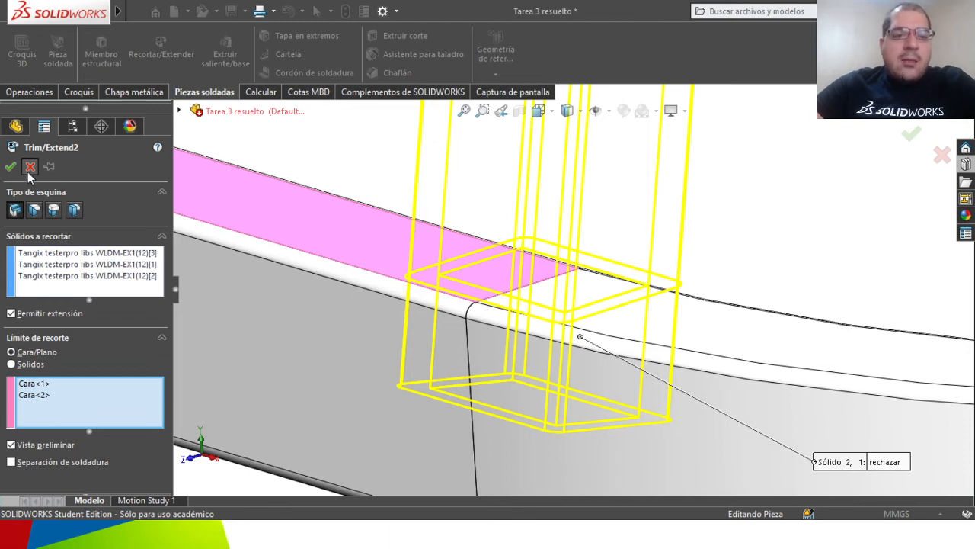
pyautogui.click(11, 166)
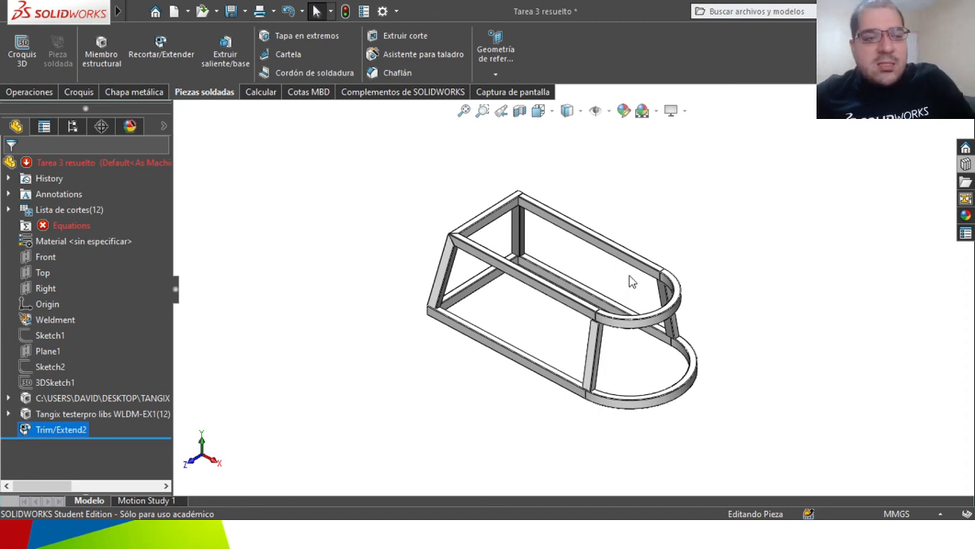
pyautogui.moveTo(624, 262)
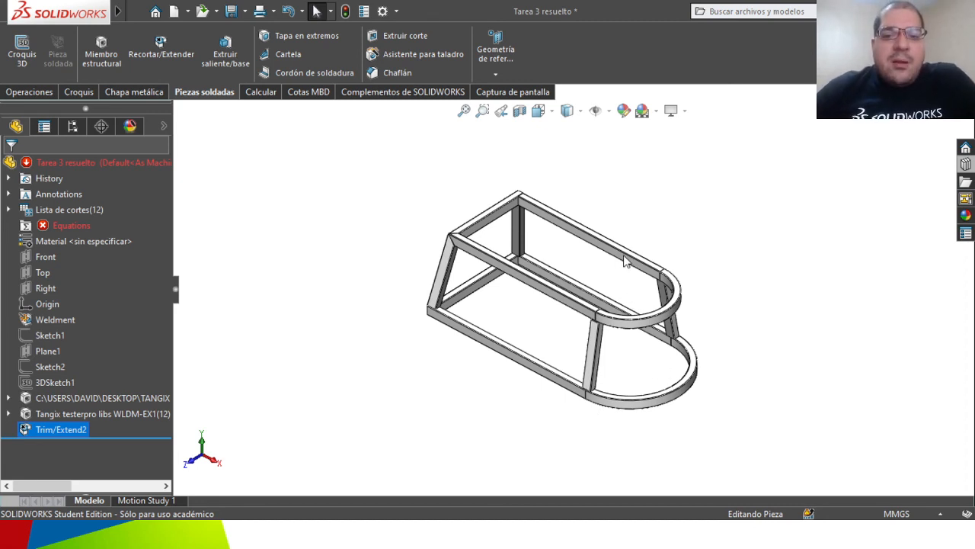